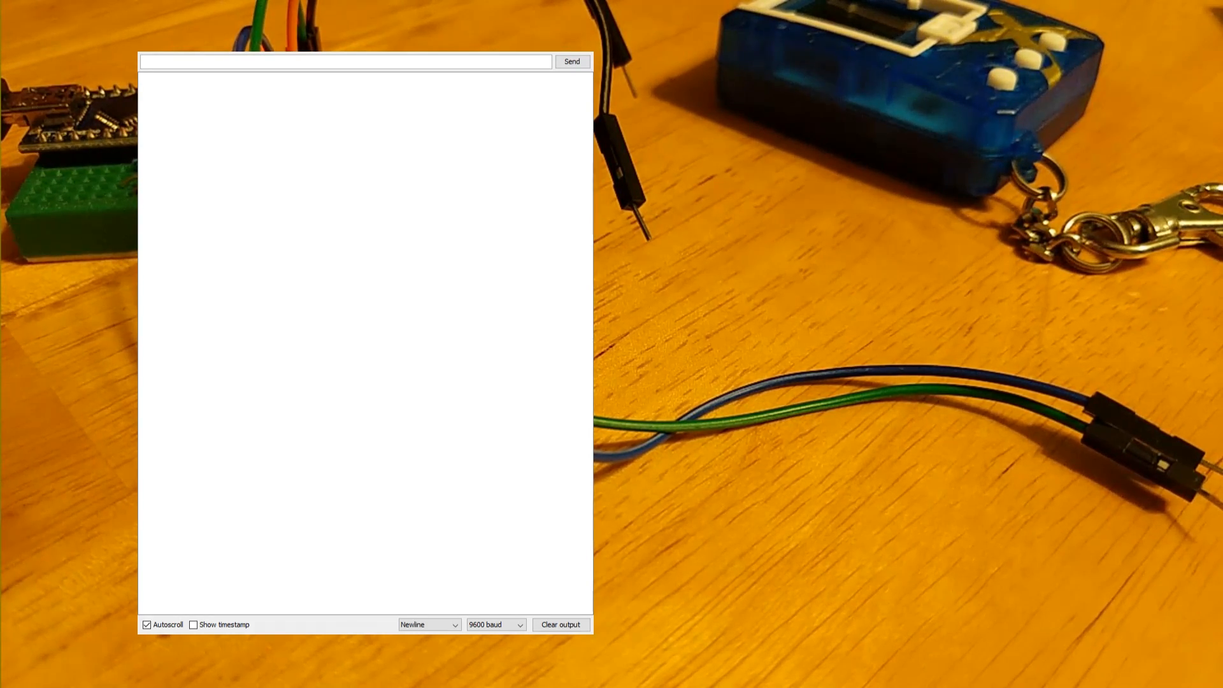
type("V1-800E-007E-041E-141E-004E-@800E")
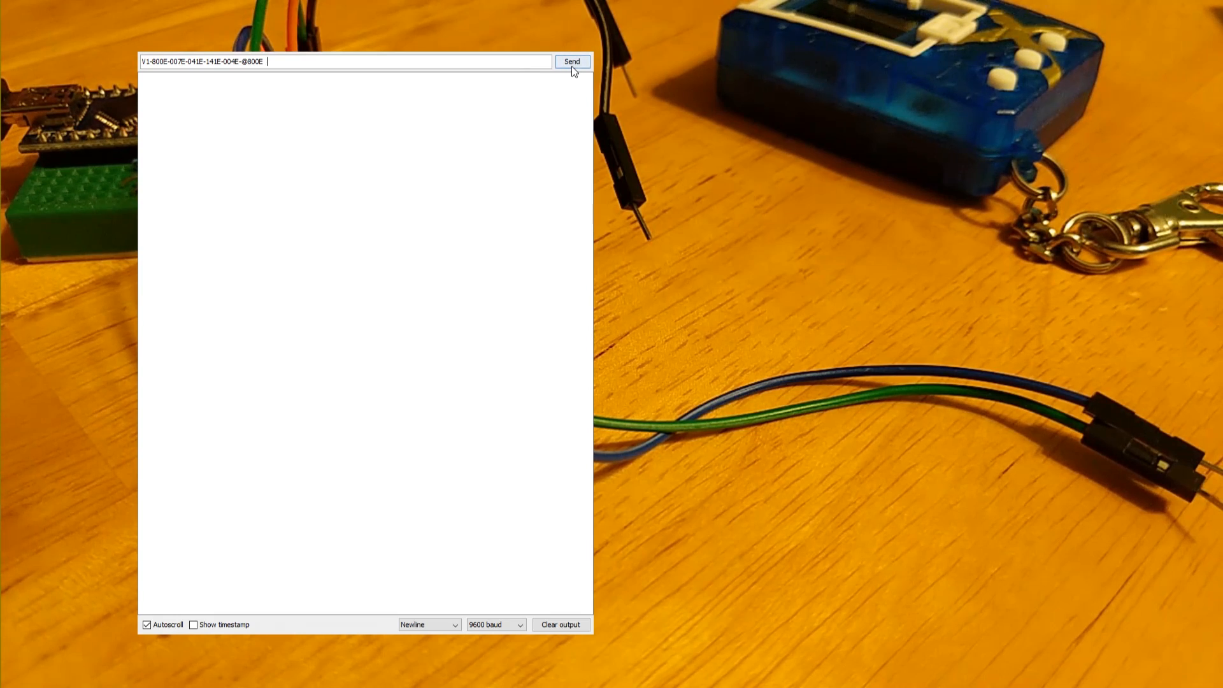
left_click(572, 61)
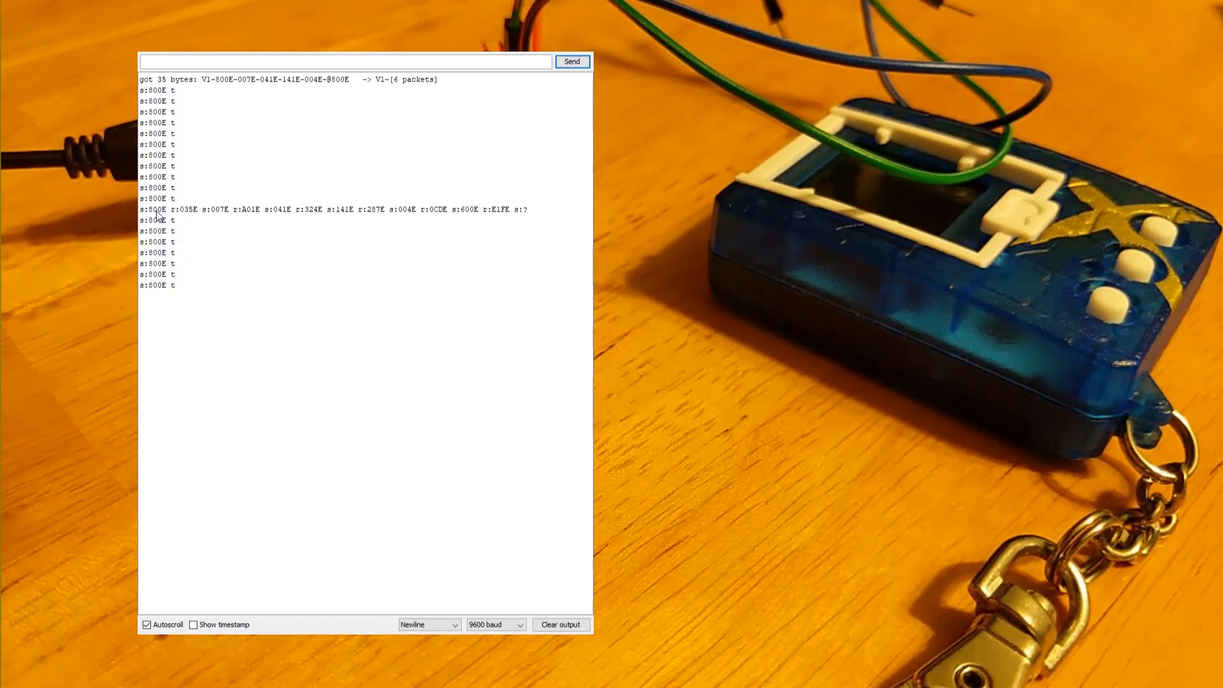
triple_click(321, 209)
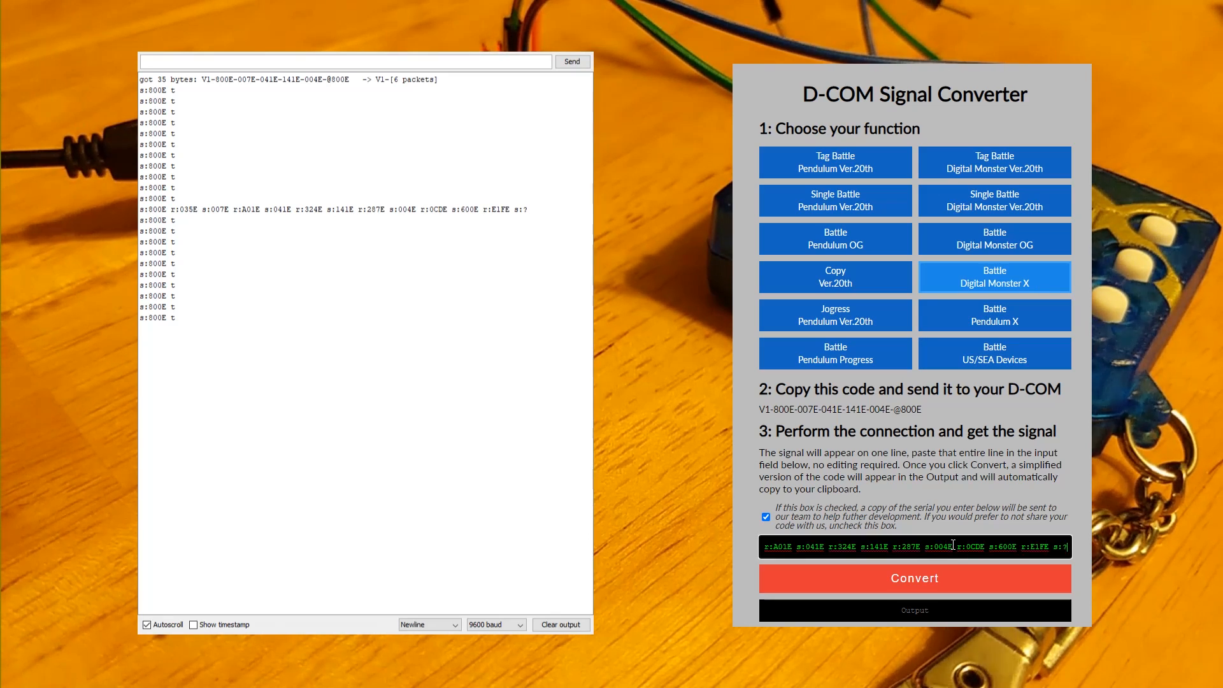
left_click(915, 578)
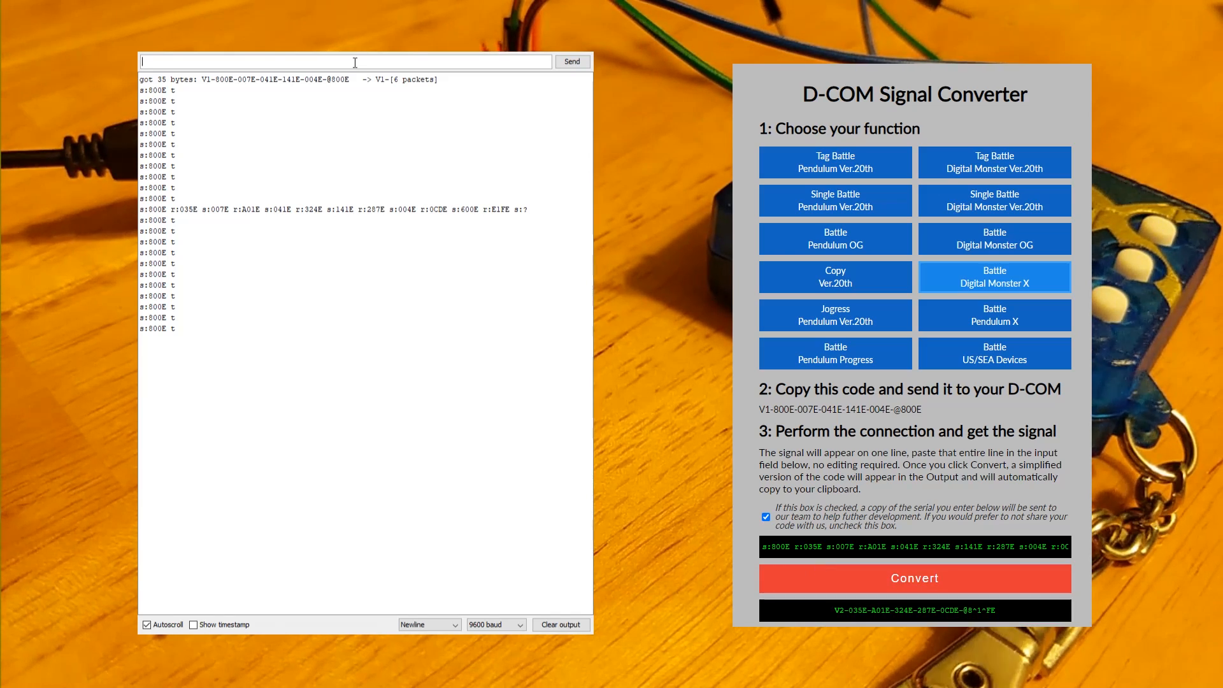
type("V2-035E-A01E-324E-287E-0CDE-@8^1^FE")
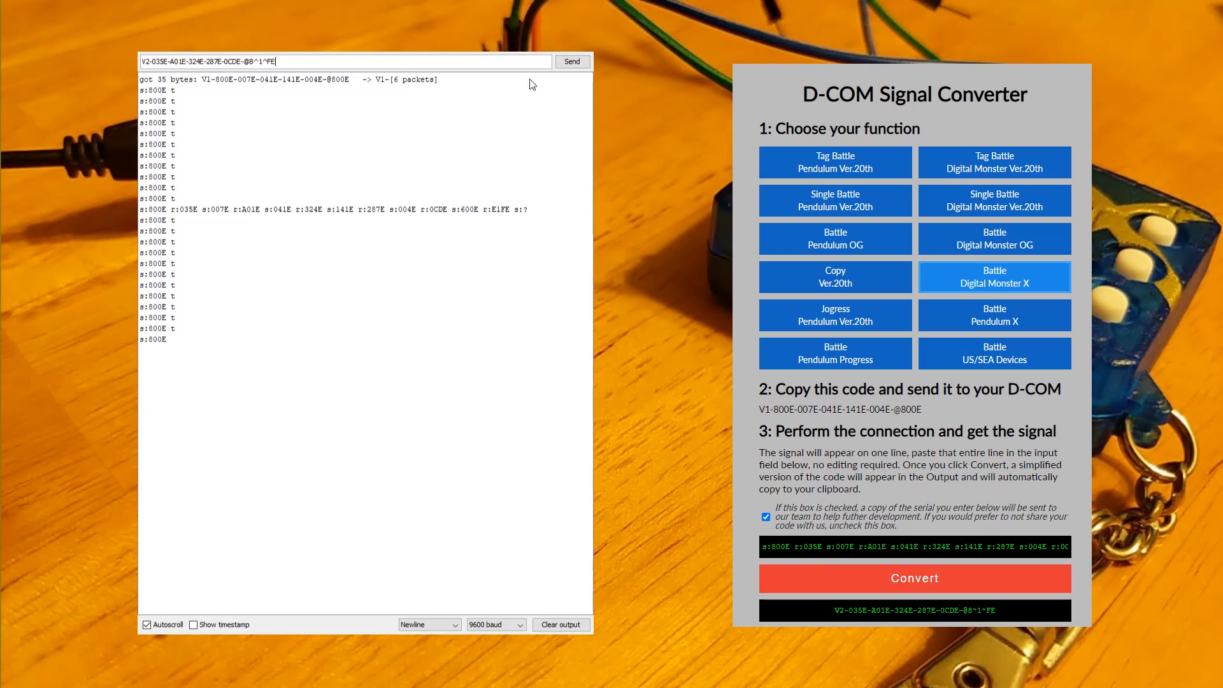
left_click(572, 61)
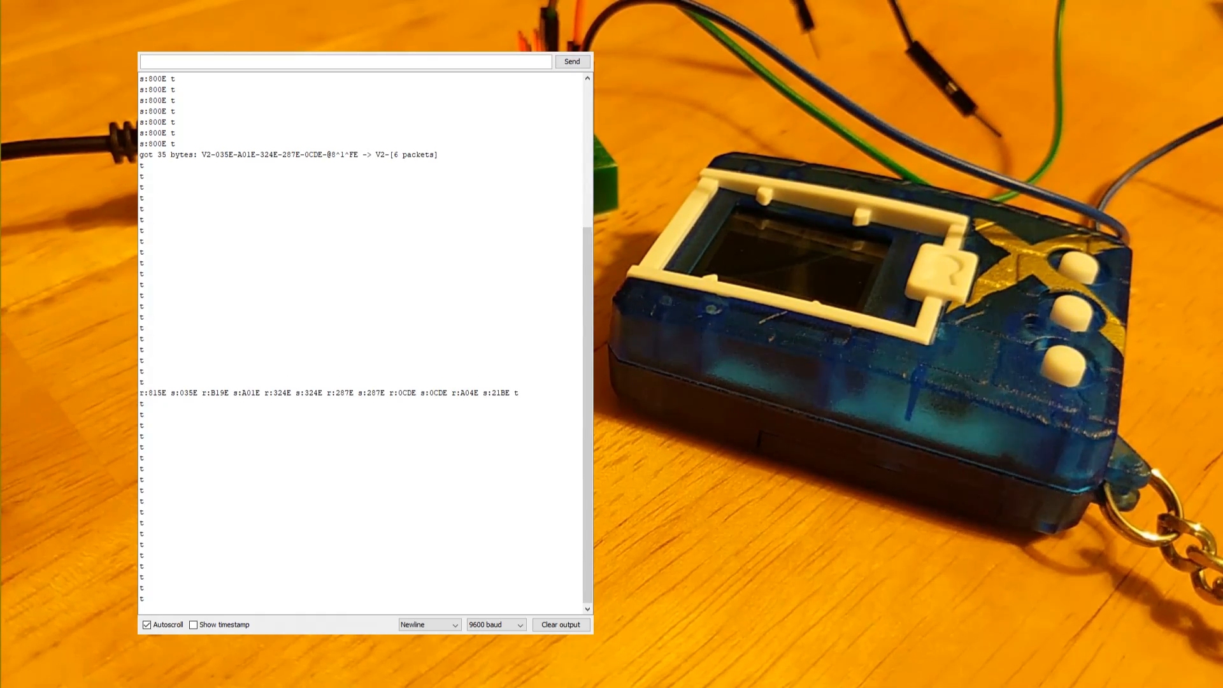
type("V2-035E-A01E-324E-287E-0CDE-@8^1^FE")
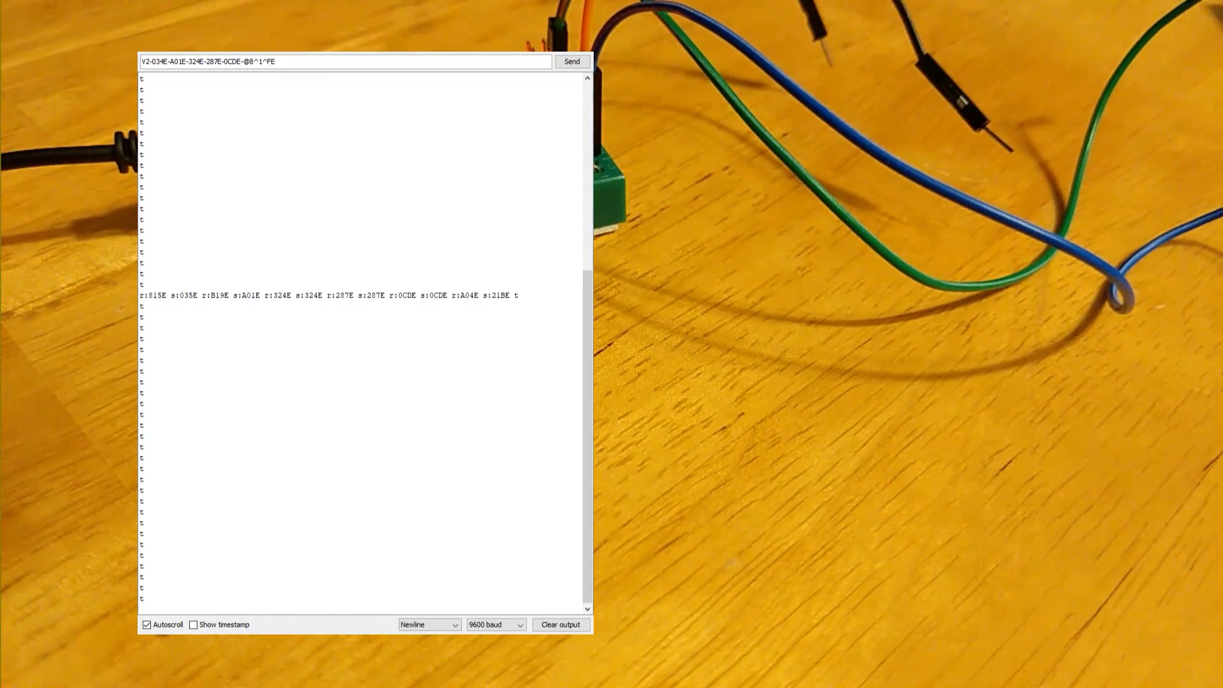
left_click(572, 61)
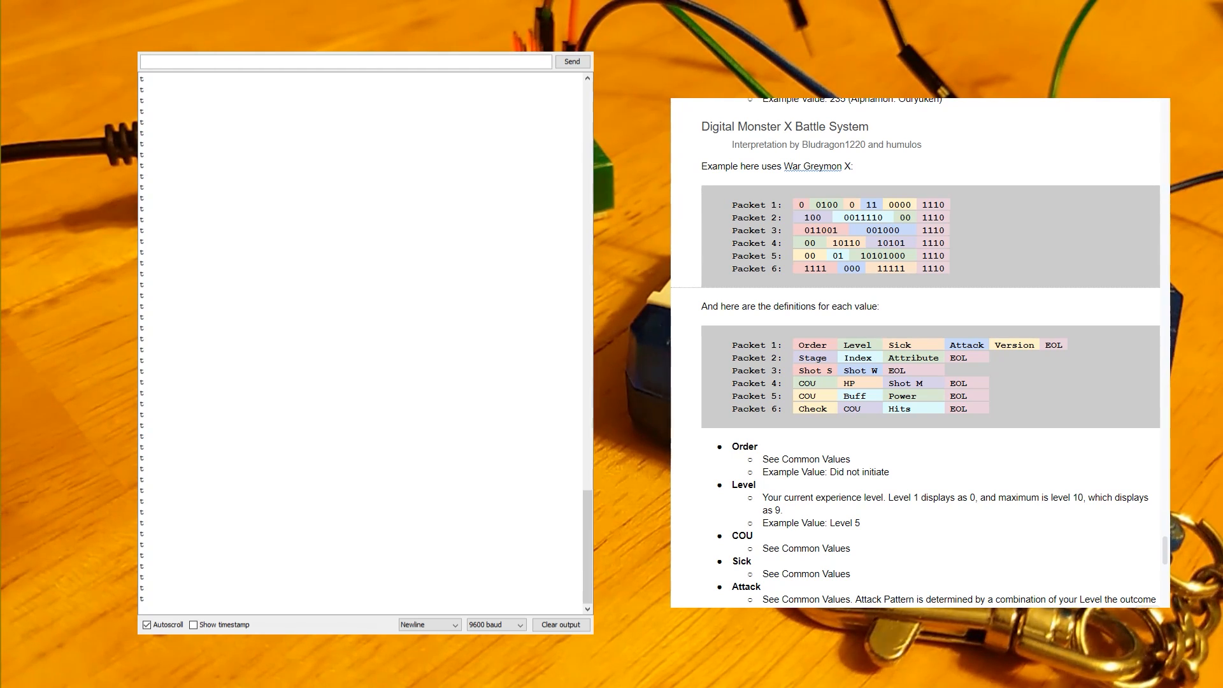
Enter battle code V2-035E-B19E-324E-287E-0CDE-@8^1^FE into the Serial Monitor input line
type("V2-035E-B19E-324E-287E-0CDE-@8^1^FE")
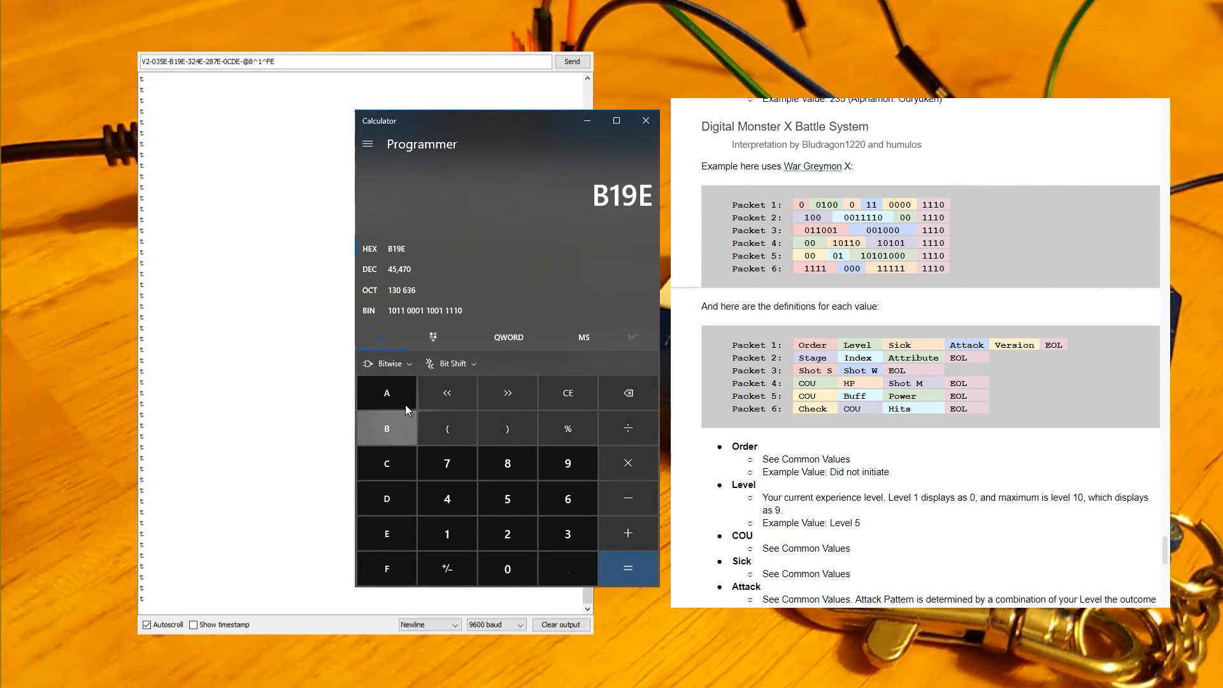
View B19E as binary bits, then convert decimal 61 to binary 11 1101
left_click(426, 310)
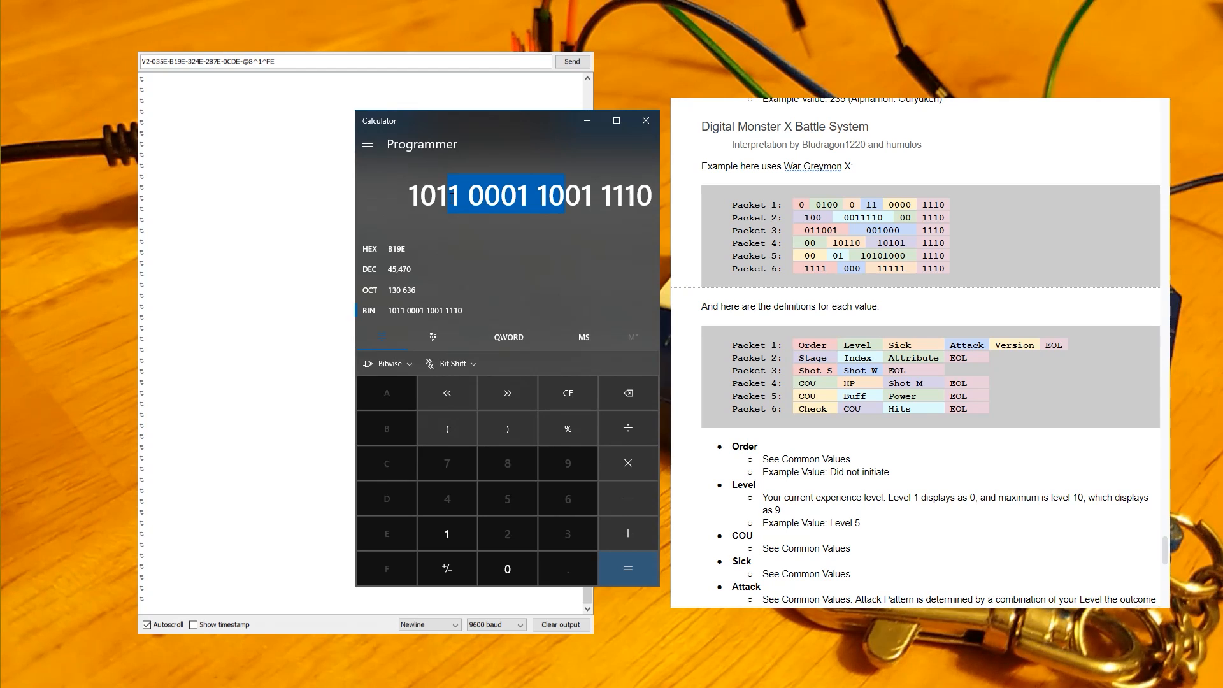
left_click(567, 393)
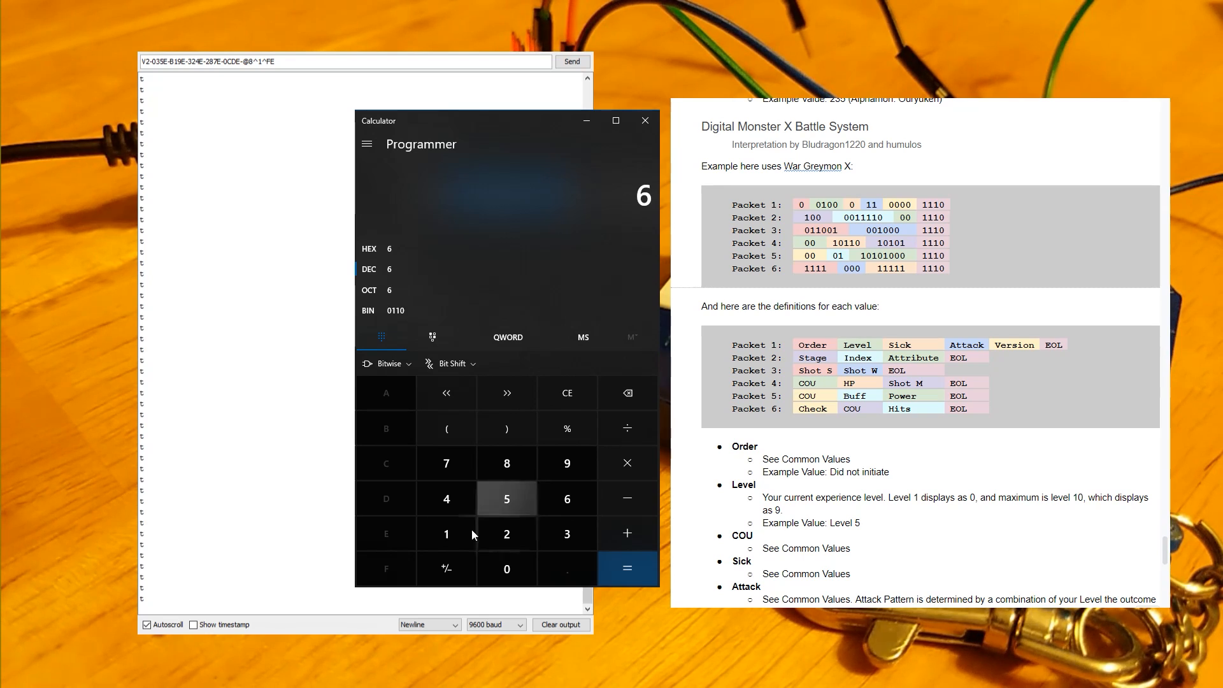
left_click(446, 533)
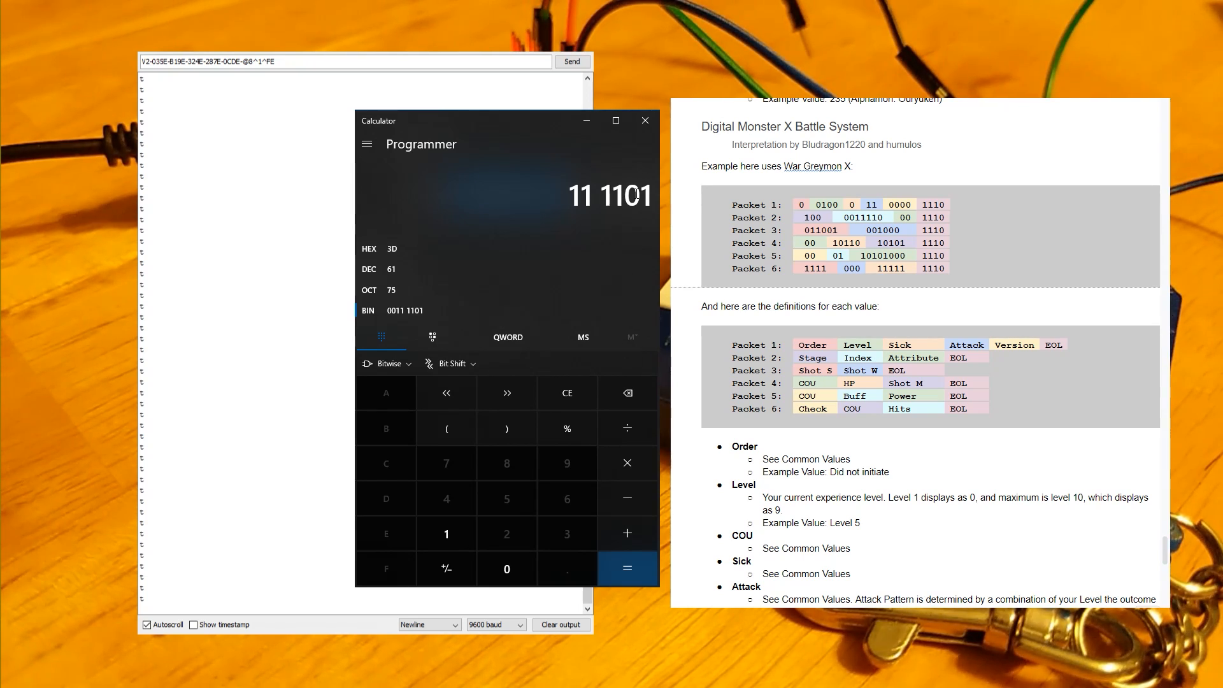
mouse_move(516, 223)
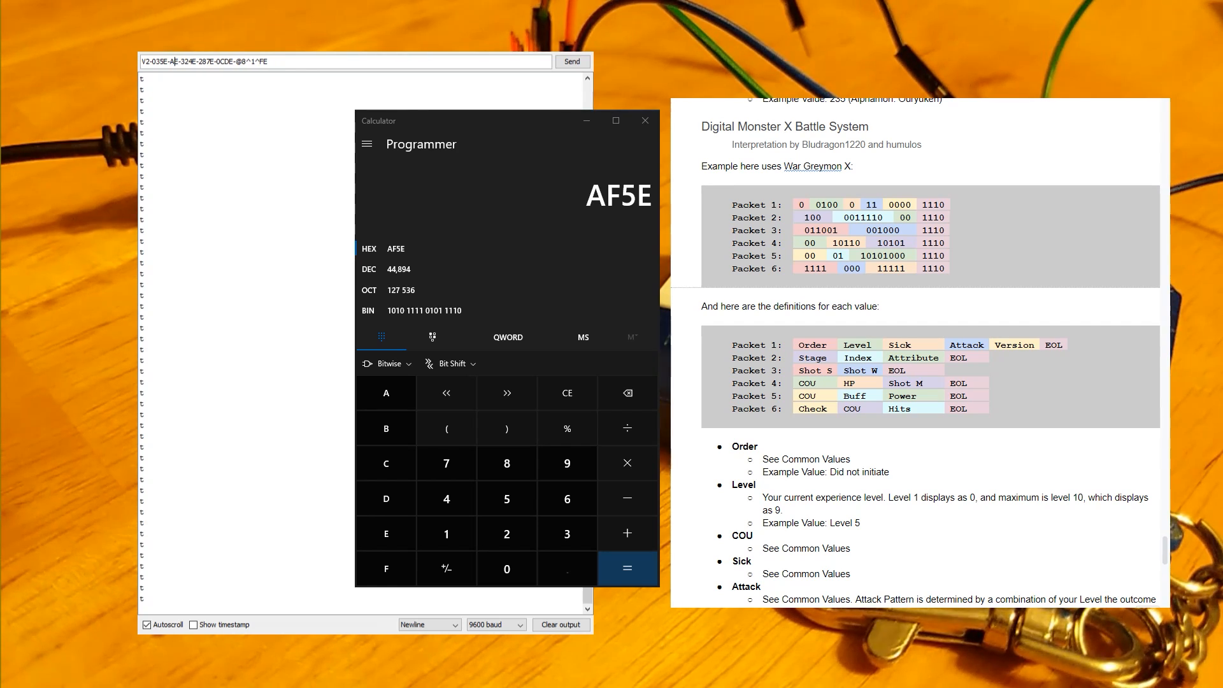
Replace the second packet B19E with AF5E and begin editing the first packet
type("AF5E")
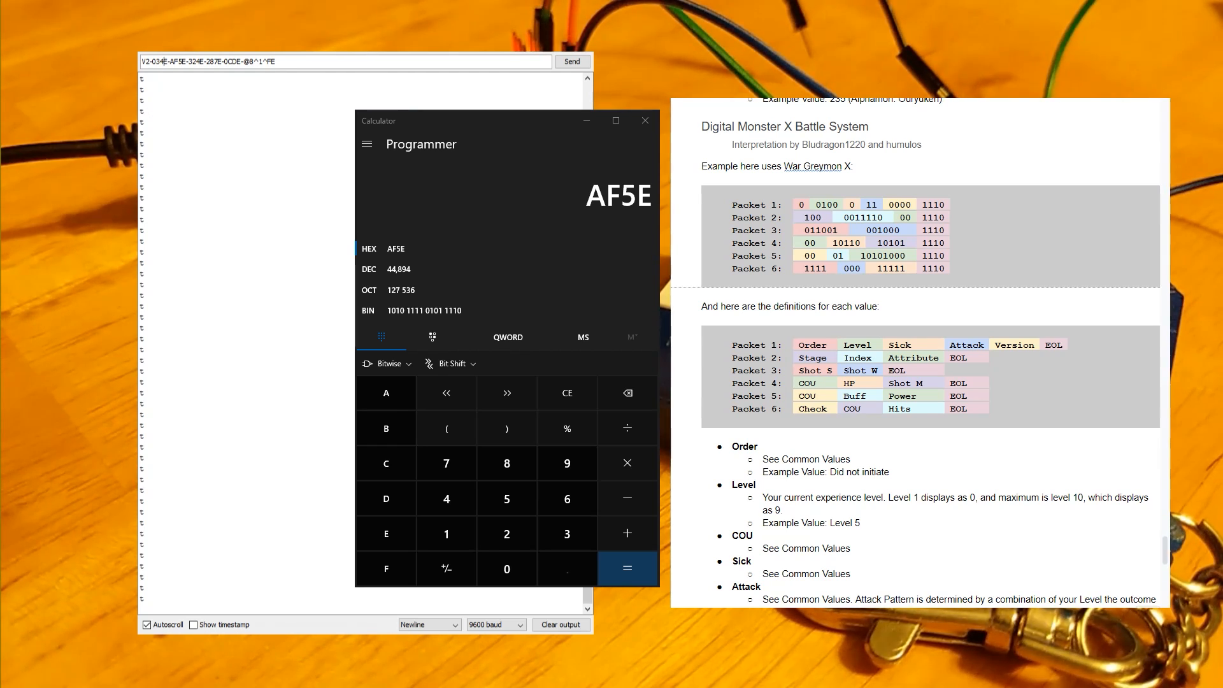
left_click(572, 61)
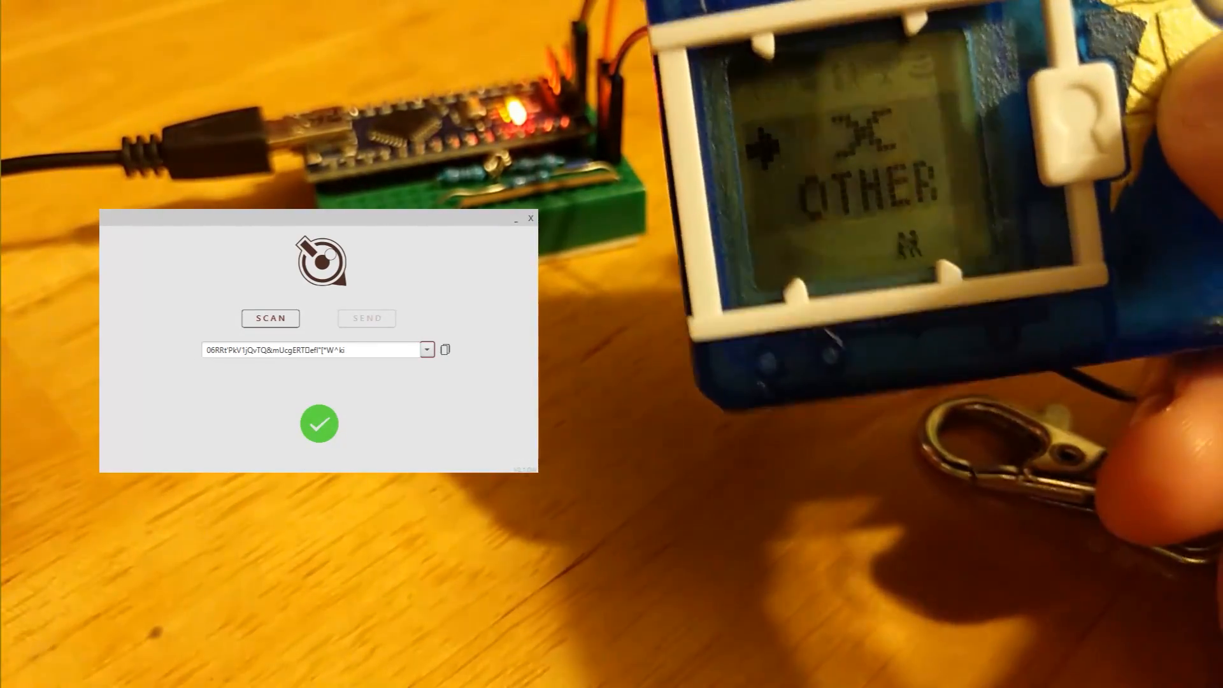
Send the scanned battle code from Alpha Terminal to the Digimon device
left_click(367, 319)
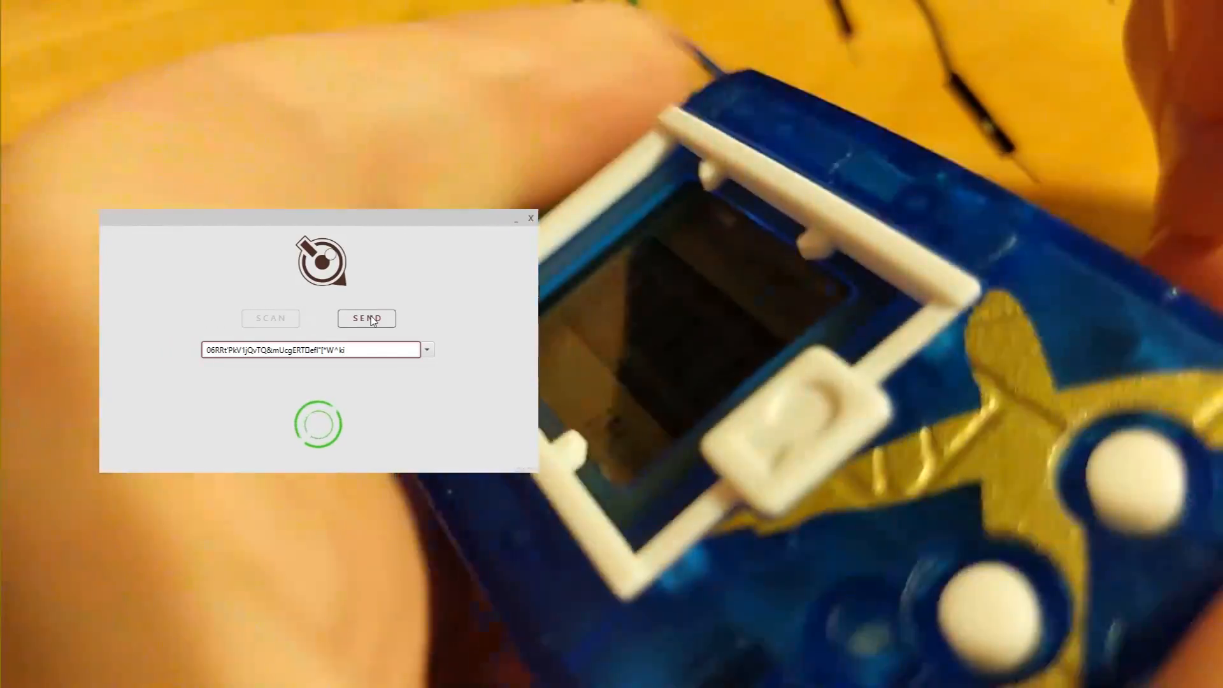